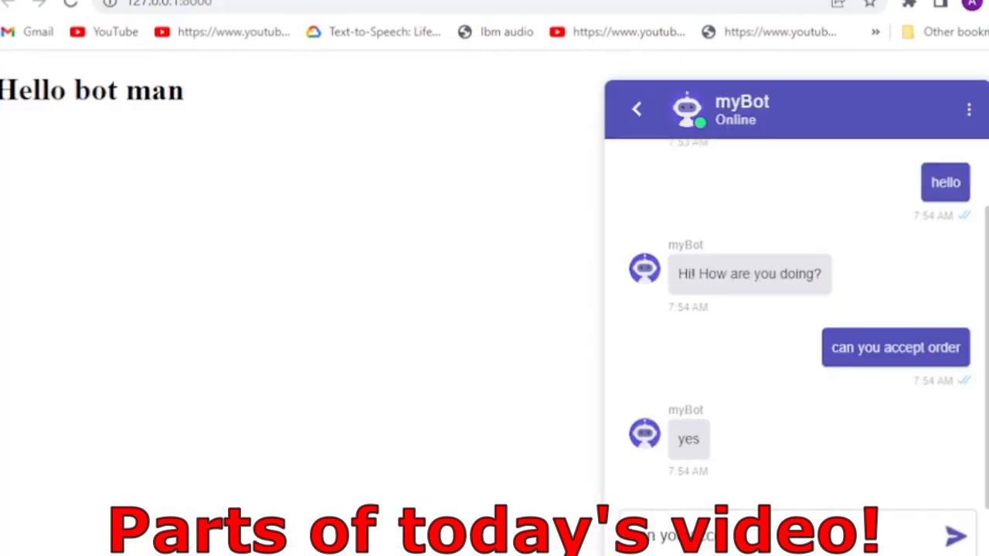
Step: Go to dialogflow.cloud.google.com and reach the Welcome to Dialogflow page
{"action": "left_click", "coordinate": [956, 535]}
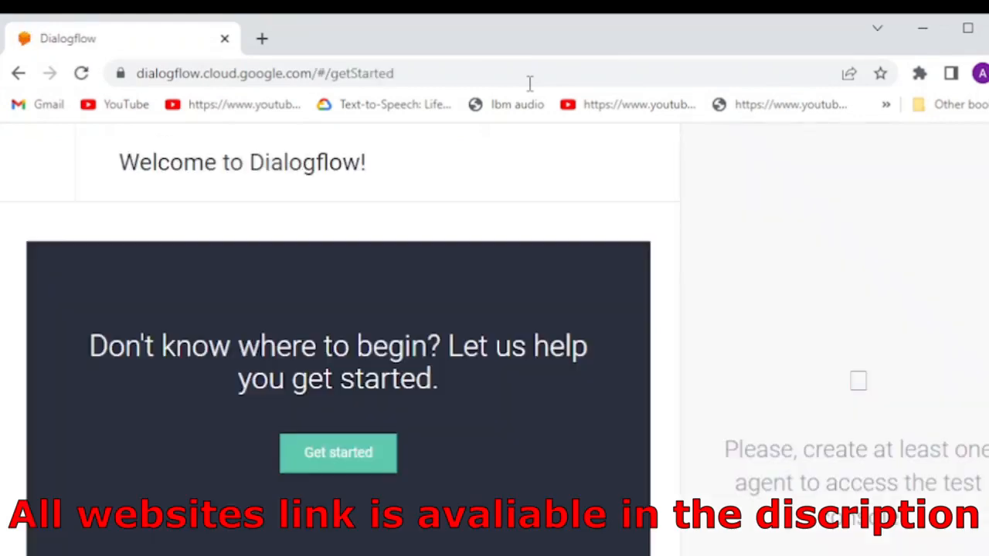
Step: Review the Dialogflow CX vs ES comparison and follow the Dialogflow ES docs link
{"action": "left_click", "coordinate": [337, 452]}
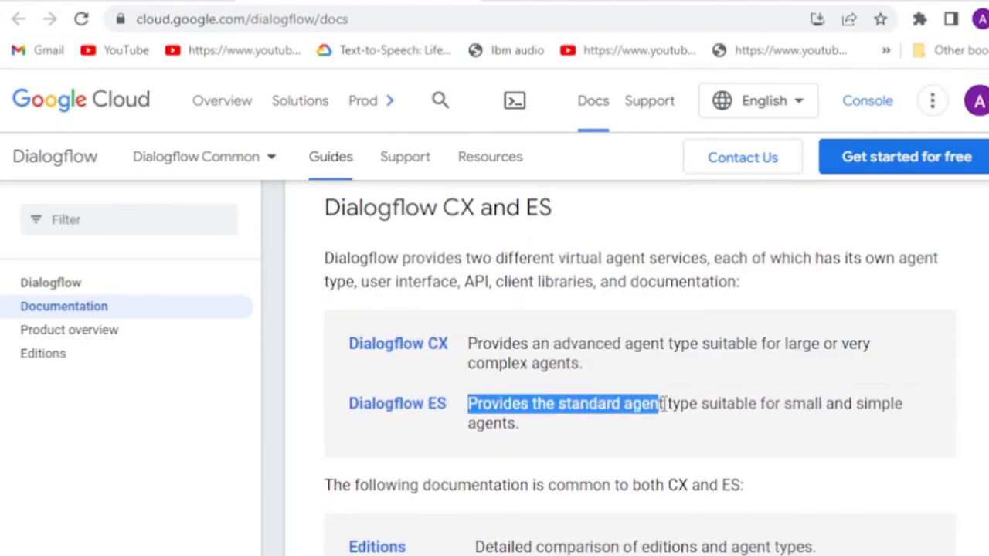
{"action": "left_click", "coordinate": [398, 403]}
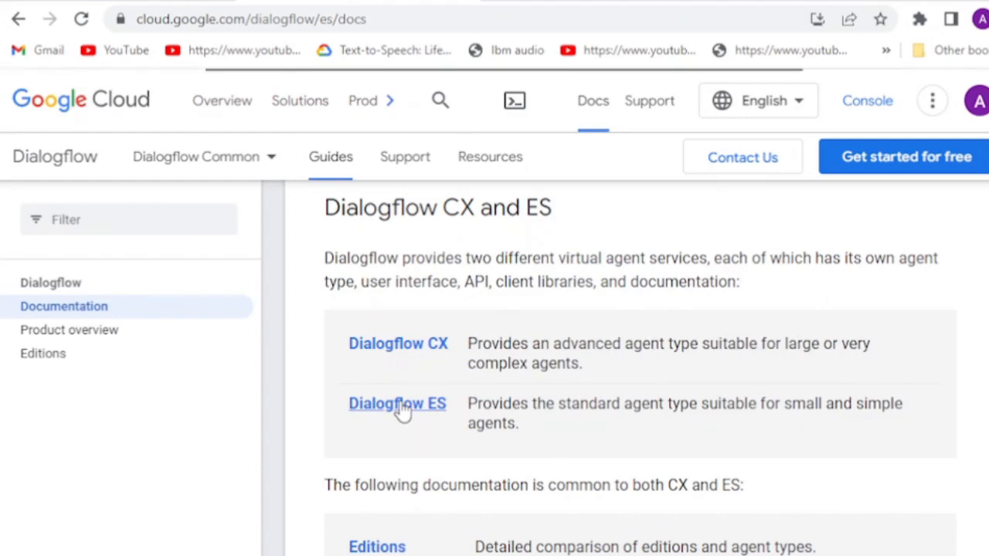
Step: Create a new Dialogflow agent named 'Botman'
{"action": "left_click", "coordinate": [396, 403]}
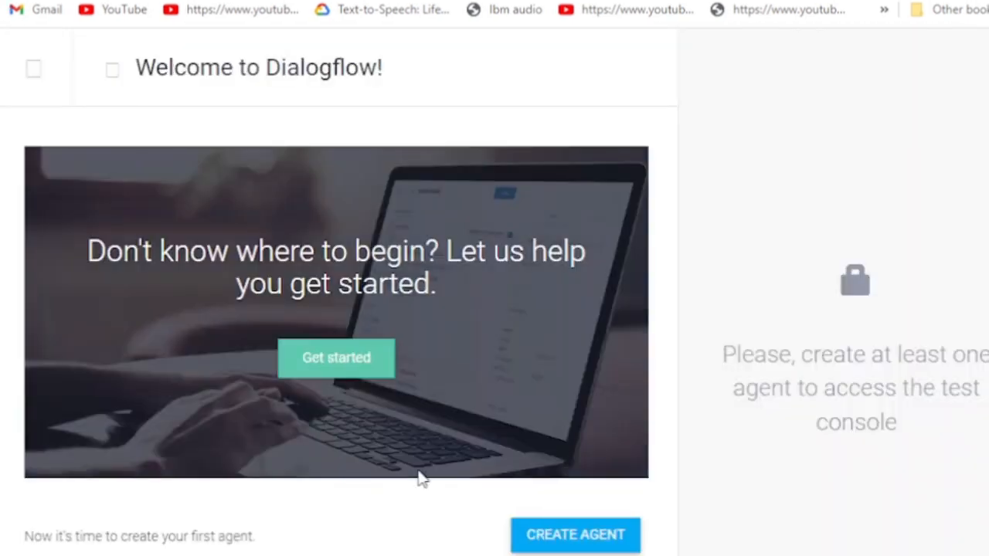
{"action": "left_click", "coordinate": [575, 534]}
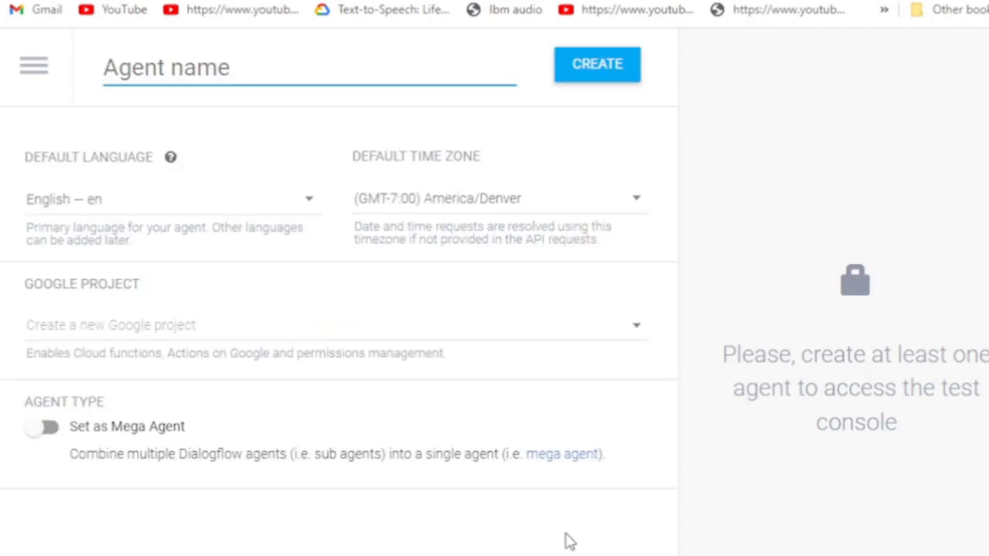
{"action": "left_click", "coordinate": [232, 67]}
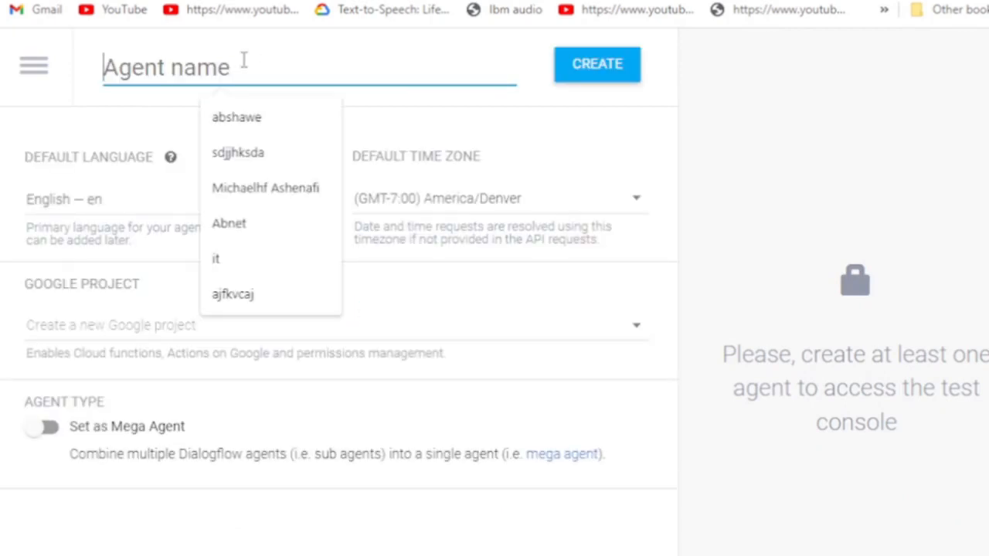
{"action": "type", "text": "Botman"}
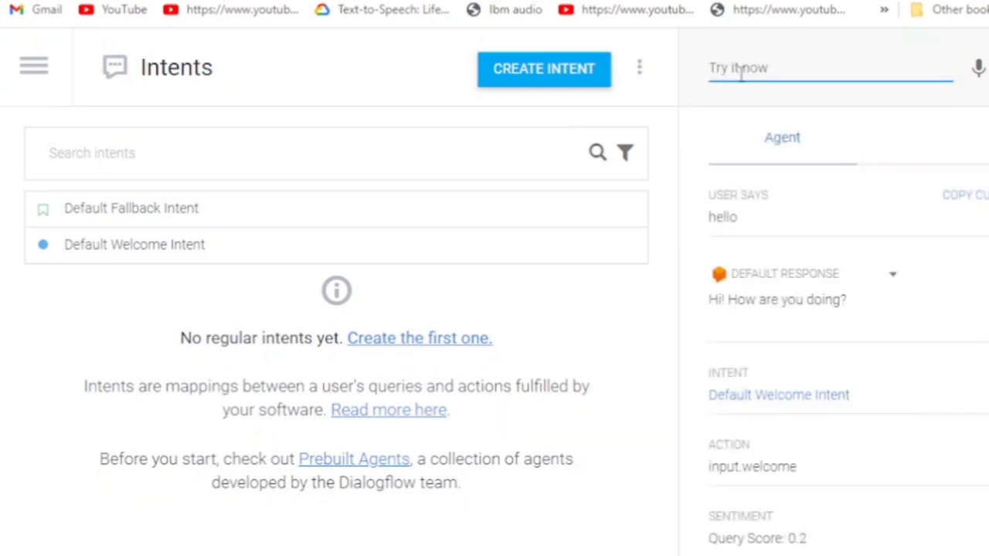
Step: Browse the Default Fallback responses and Default Welcome training phrases, then show the side menu
{"action": "left_click", "coordinate": [130, 208]}
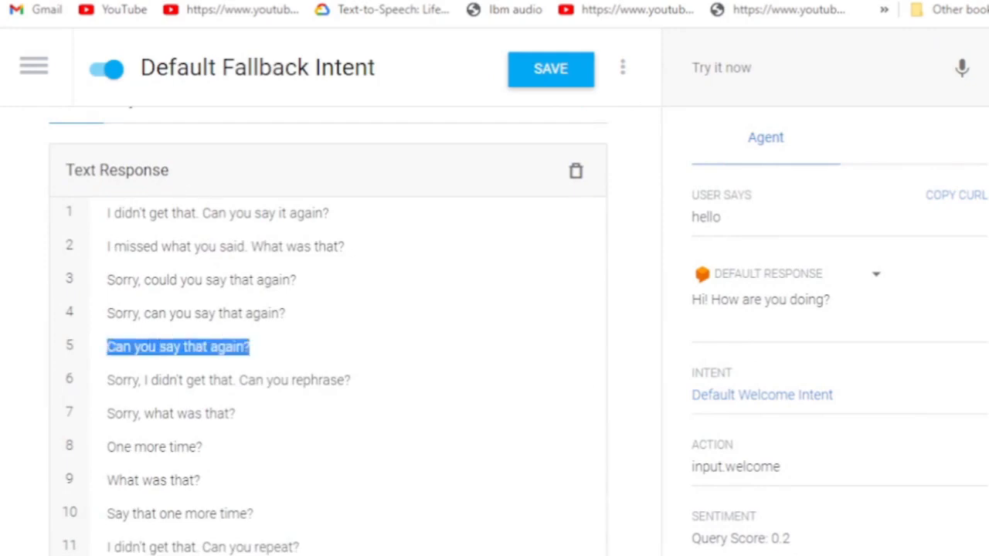
{"action": "type", "text": "I need you to do me fa"}
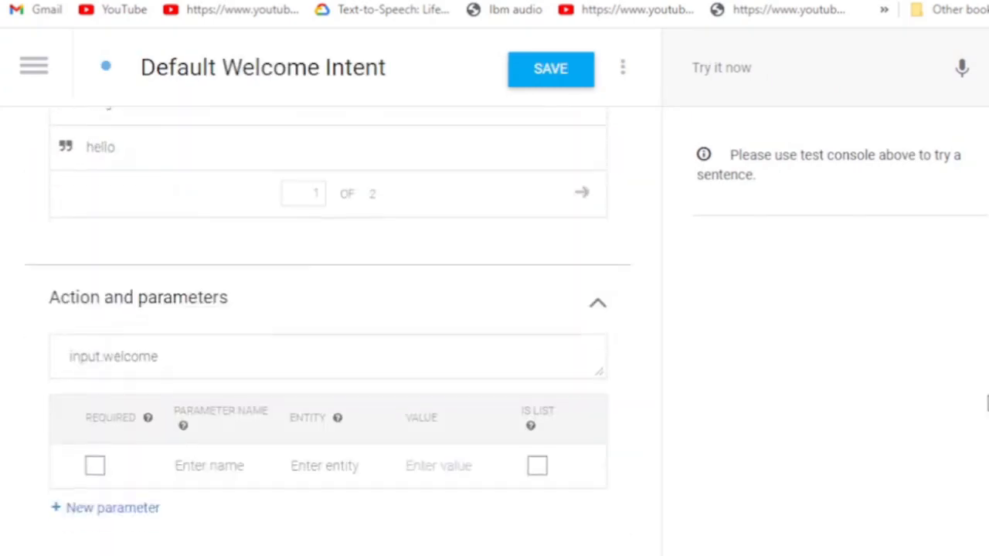
{"action": "scroll", "scroll_direction": "up", "scroll_amount": 3}
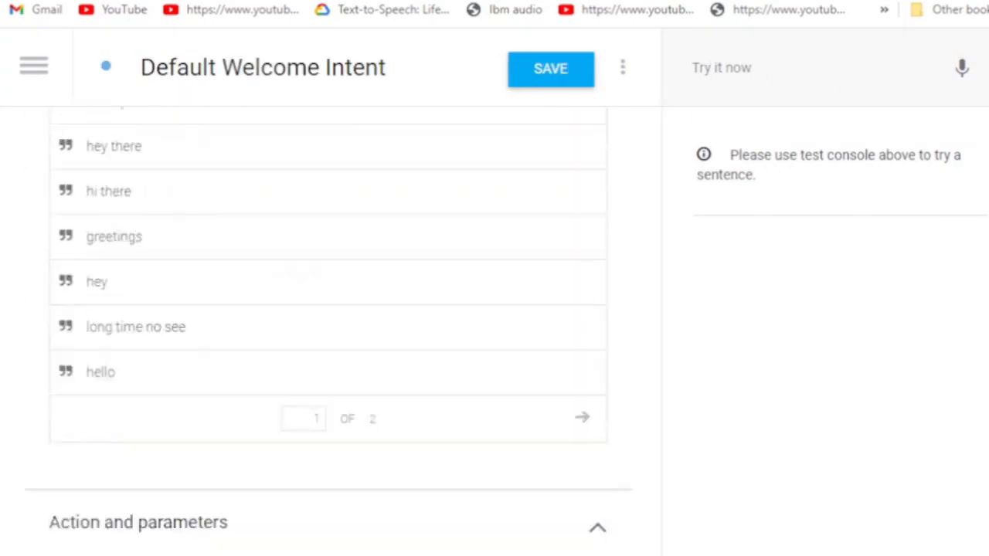
{"action": "scroll", "scroll_direction": "up", "scroll_amount": 3}
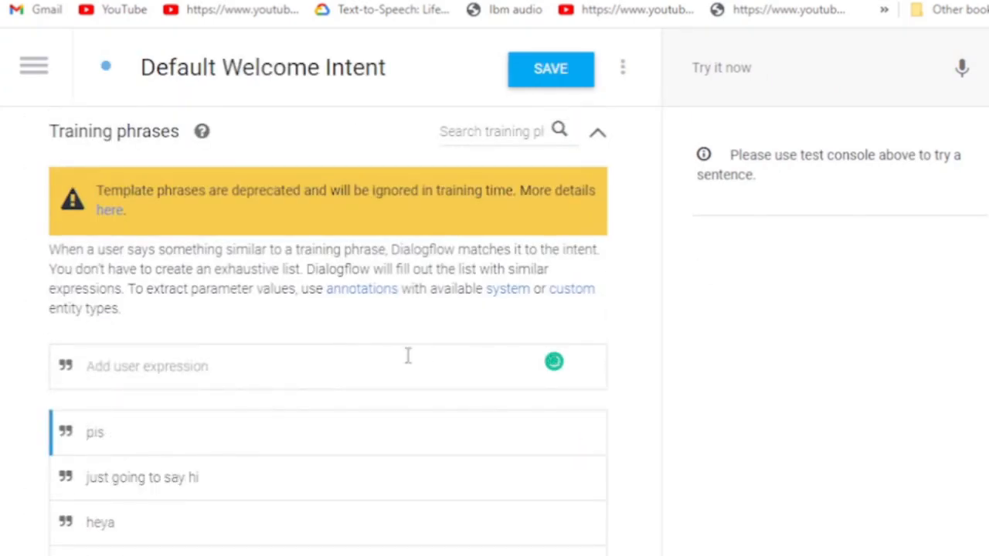
{"action": "left_click", "coordinate": [34, 66]}
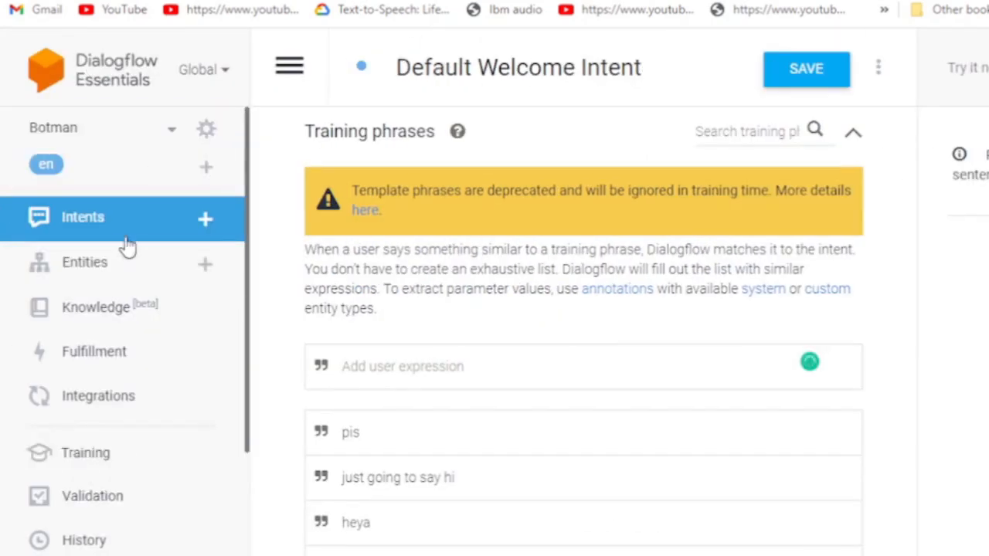
Step: Add an 'order' intent with phrases 'Can I make order?' and 'do you accept my order?'
{"action": "left_click", "coordinate": [205, 219]}
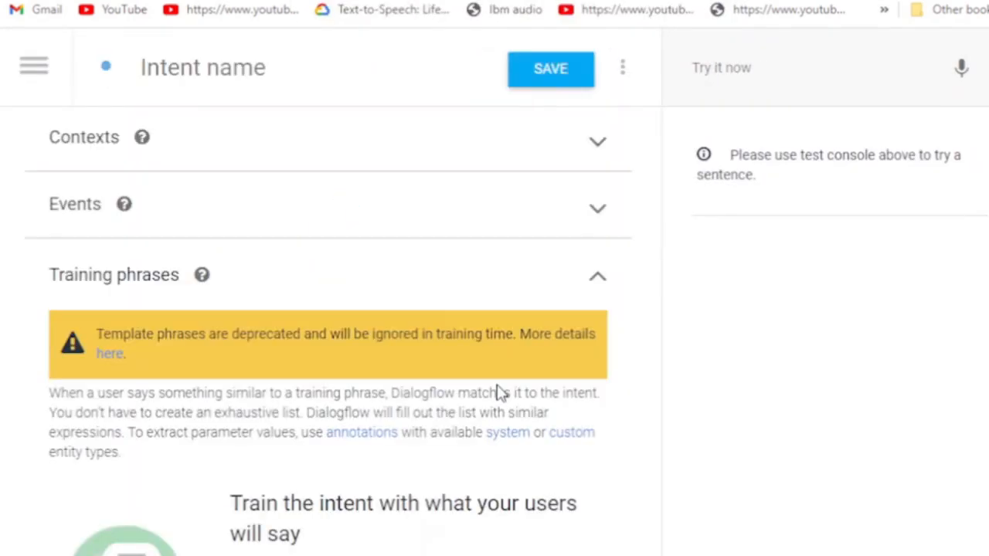
{"action": "type", "text": "order"}
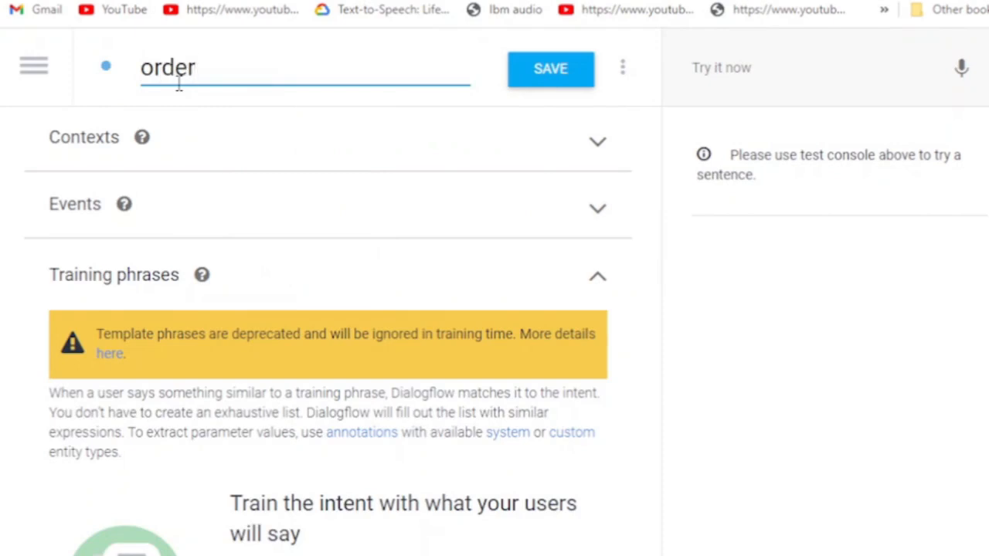
{"action": "left_click", "coordinate": [550, 69]}
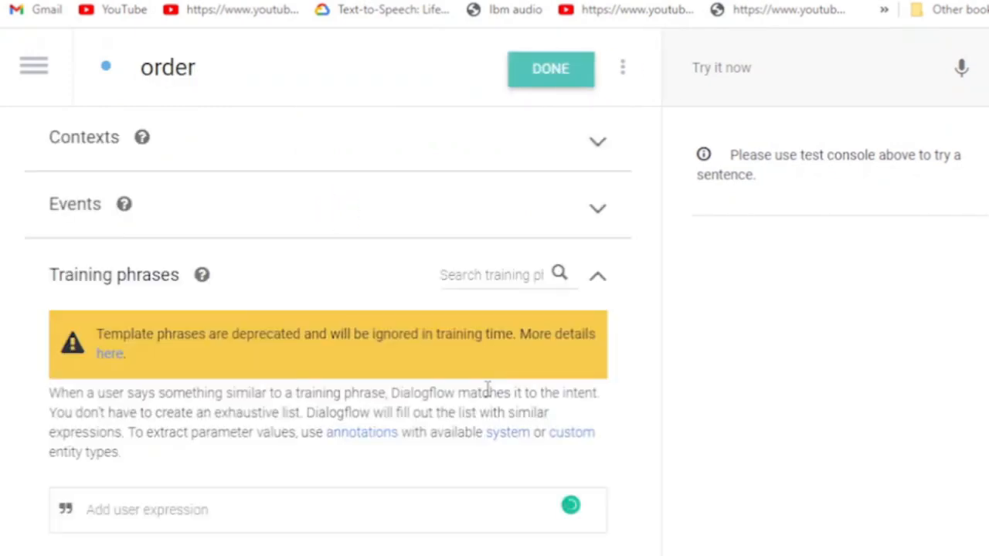
{"action": "scroll", "scroll_direction": "down", "scroll_amount": 3}
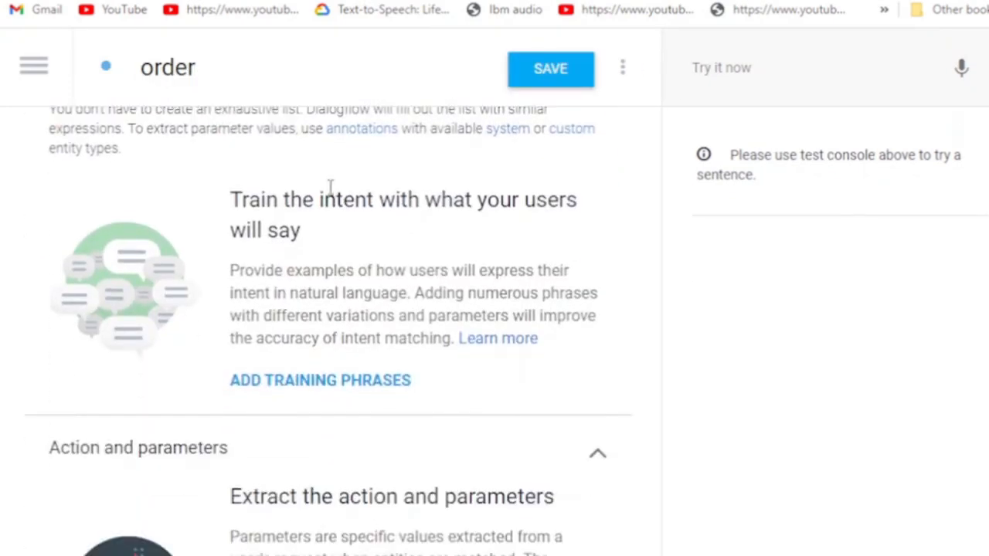
{"action": "left_click", "coordinate": [320, 380]}
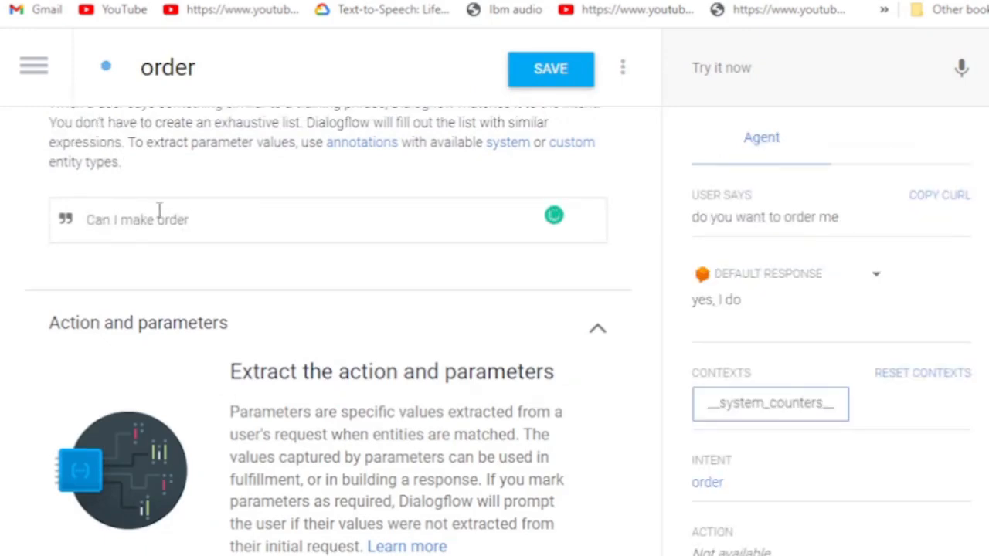
{"action": "type", "text": "do you accept my or"}
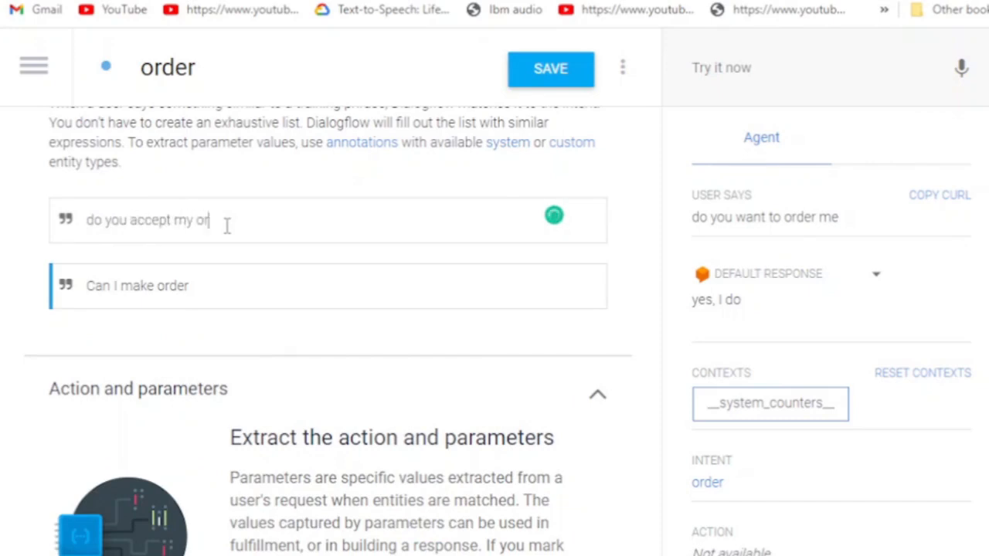
{"action": "scroll", "scroll_direction": "down", "scroll_amount": 3}
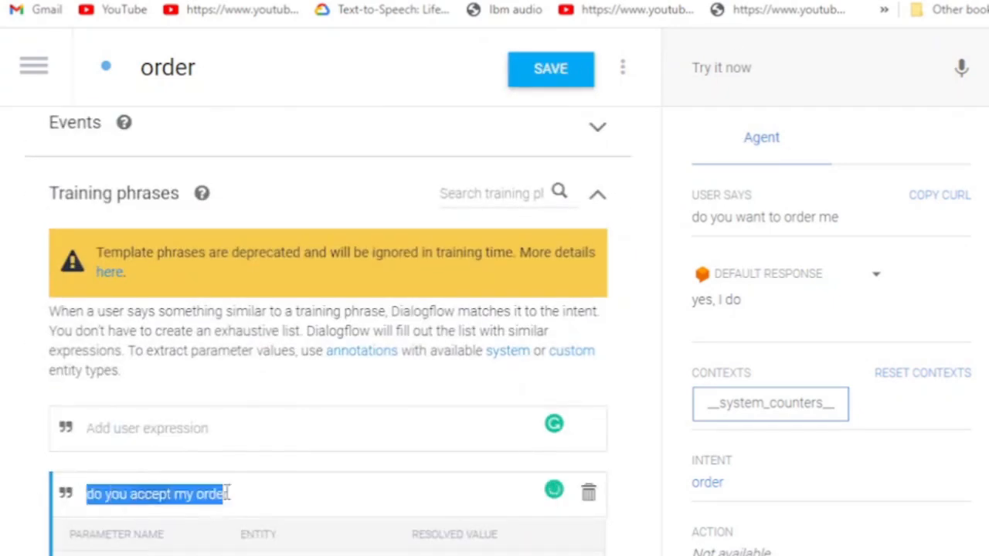
{"action": "scroll", "scroll_direction": "down", "scroll_amount": 3}
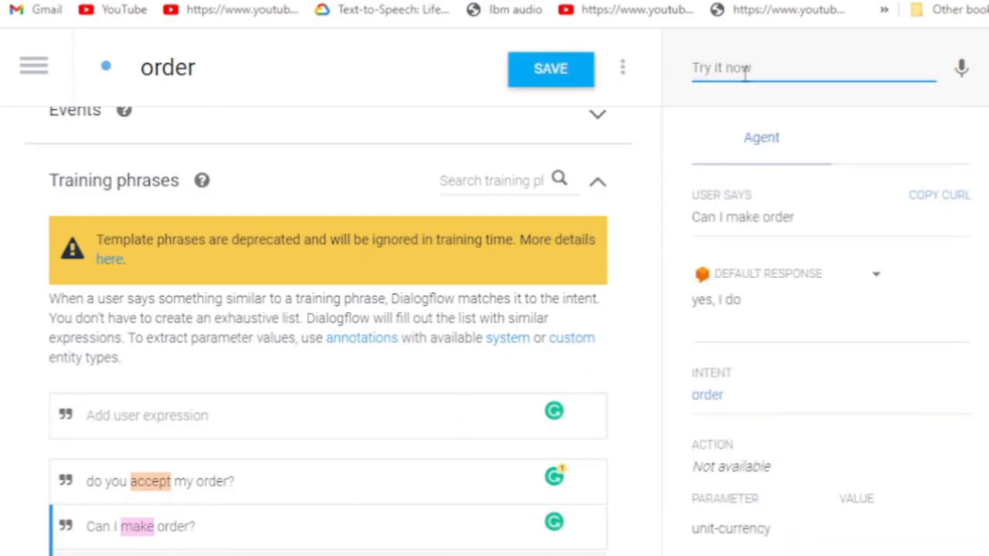
{"action": "scroll", "scroll_direction": "down", "scroll_amount": 3}
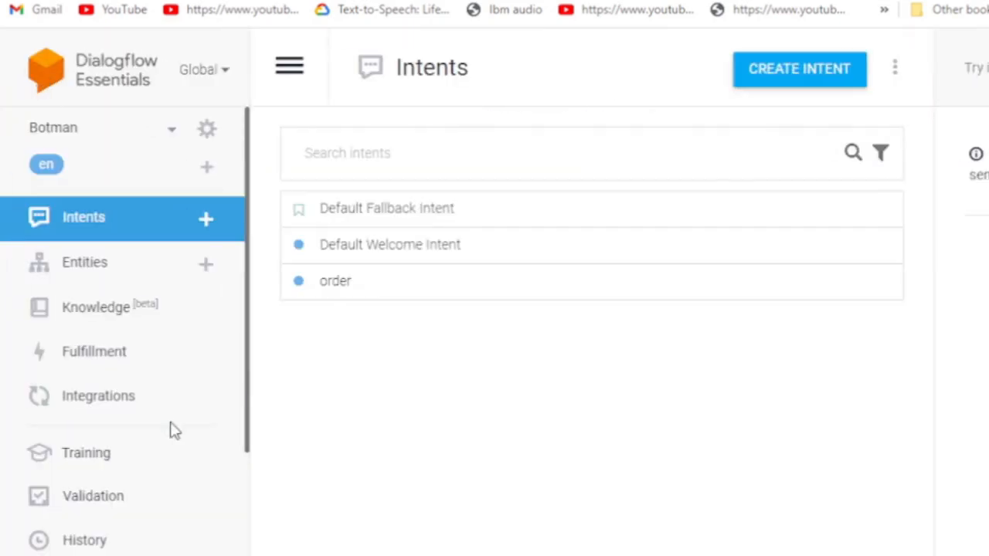
Step: Follow the agent settings' Project ID link to Google project botman-9uh9
{"action": "left_click", "coordinate": [289, 65]}
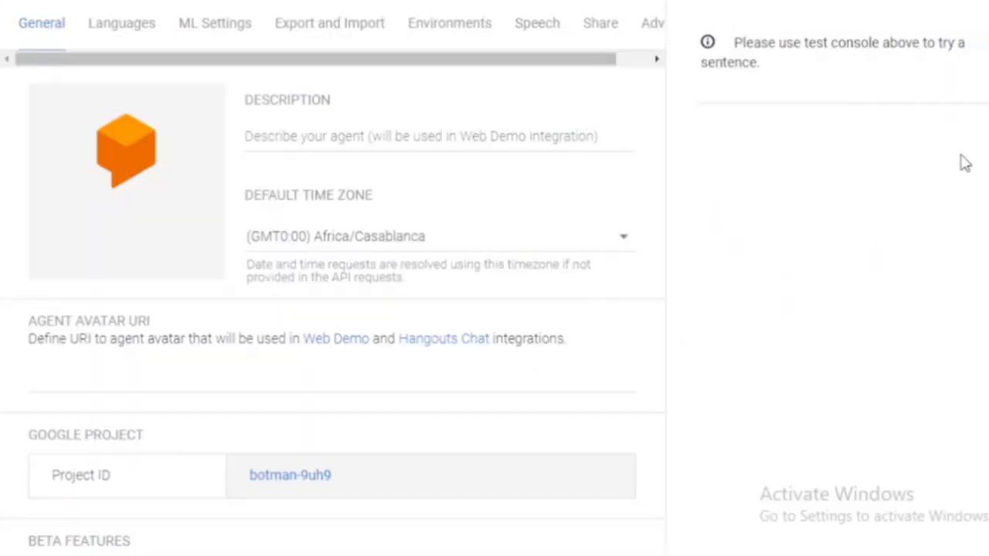
{"action": "mouse_move", "coordinate": [301, 483]}
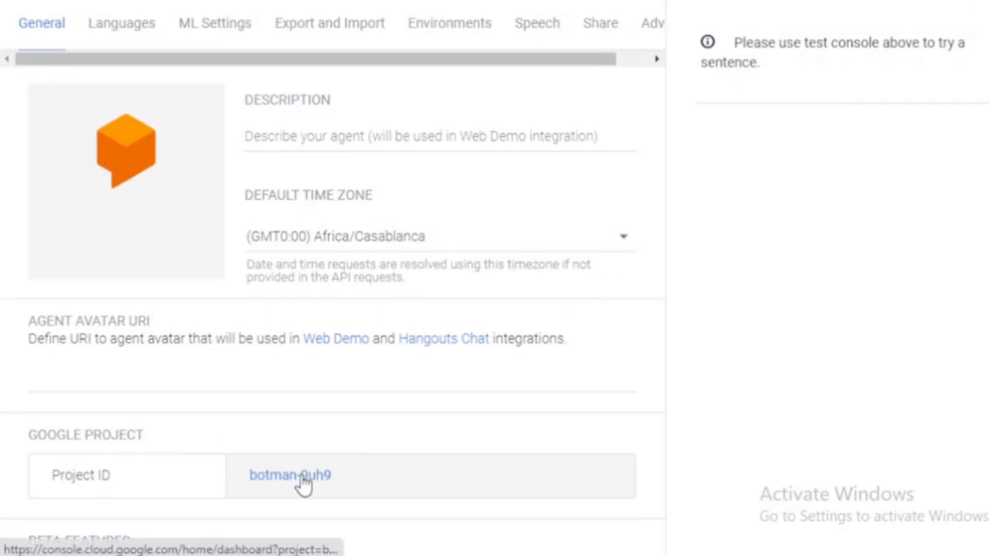
{"action": "left_click", "coordinate": [289, 475]}
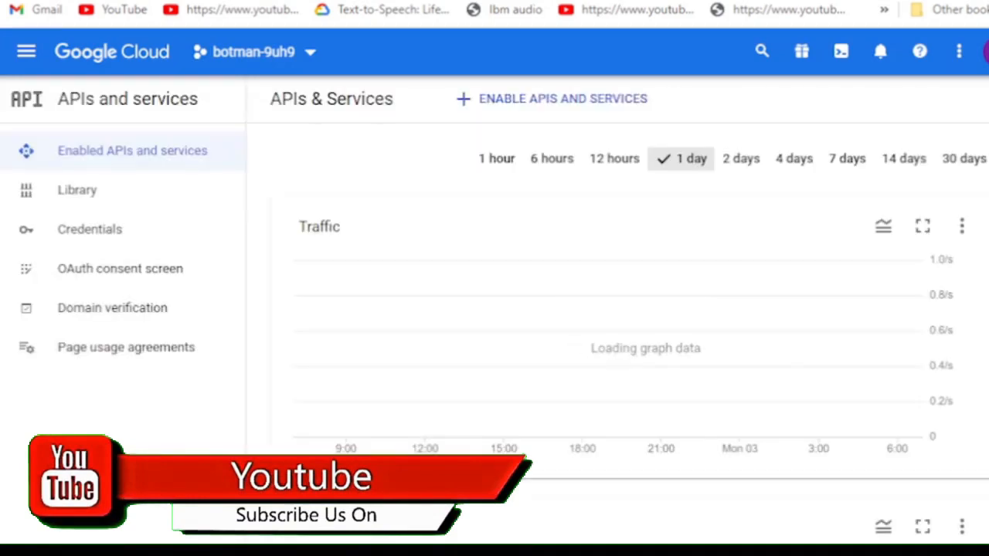
Step: Show the Credentials page for project botman-9uh9
{"action": "left_click", "coordinate": [90, 229]}
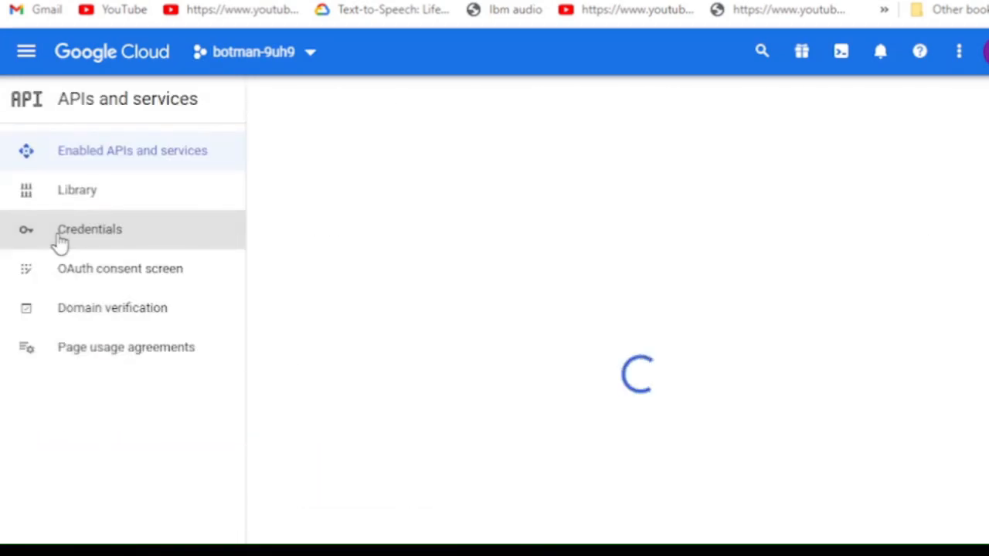
{"action": "left_click", "coordinate": [90, 229]}
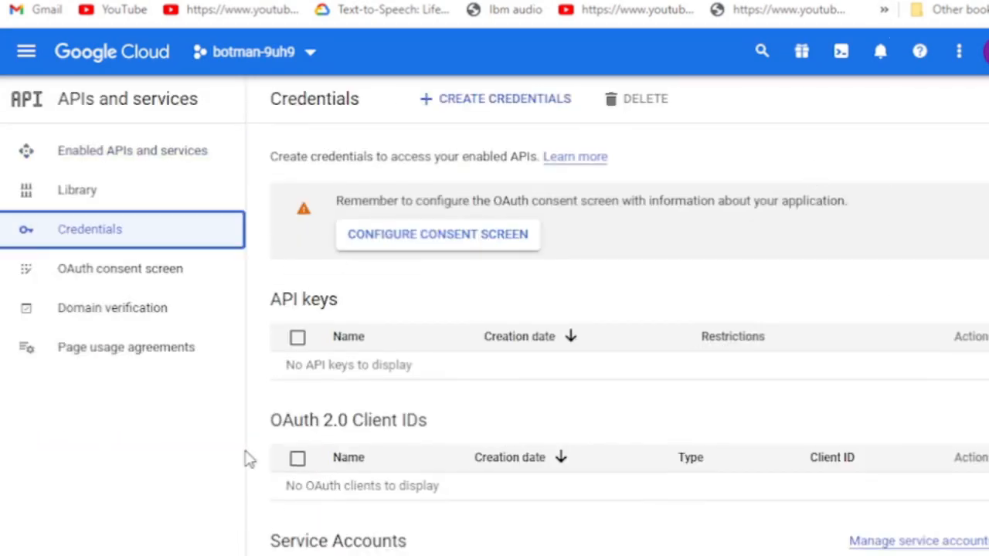
{"action": "scroll", "scroll_direction": "down", "scroll_amount": 3}
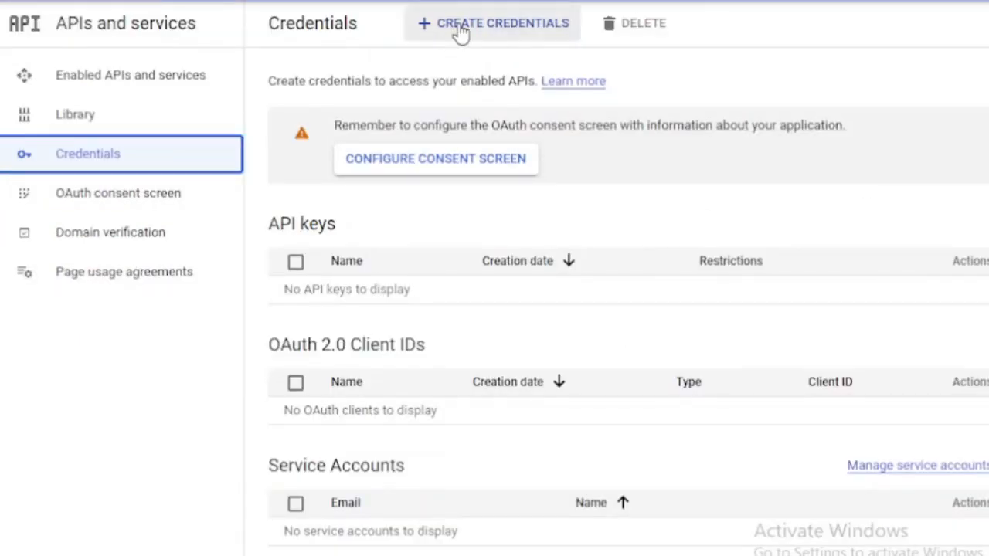
Step: Create the Makers service account and grant it the Owner role
{"action": "left_click", "coordinate": [501, 23]}
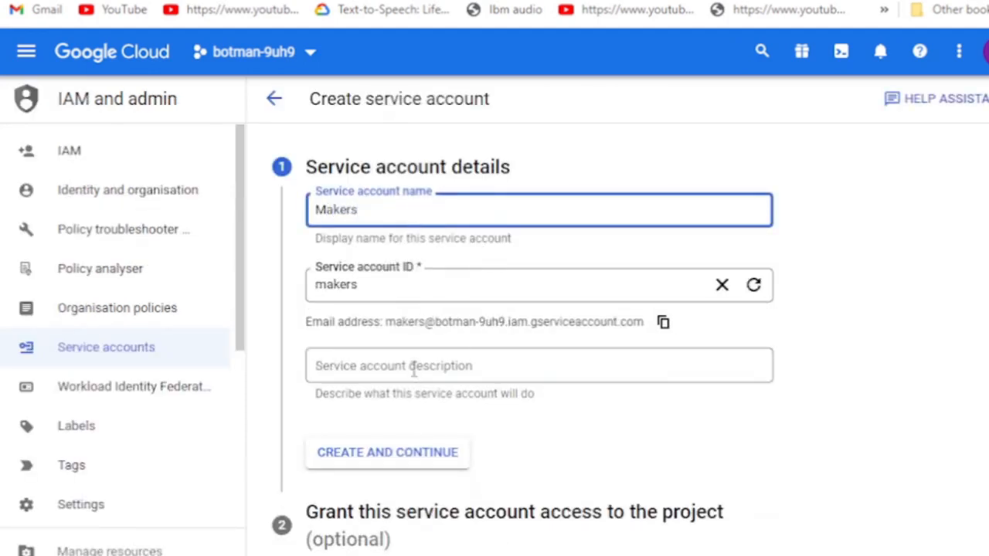
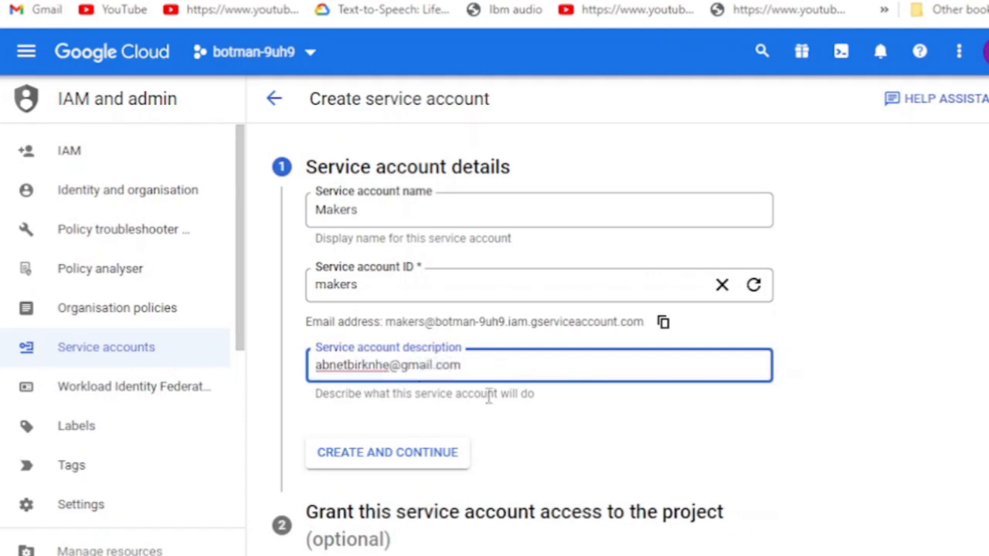
{"action": "left_click", "coordinate": [387, 453]}
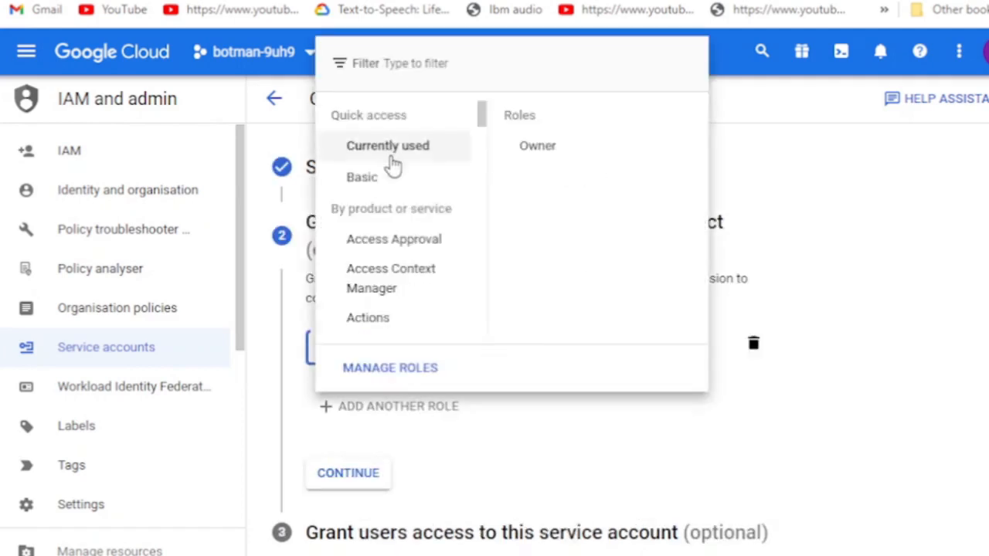
{"action": "type", "text": "ow"}
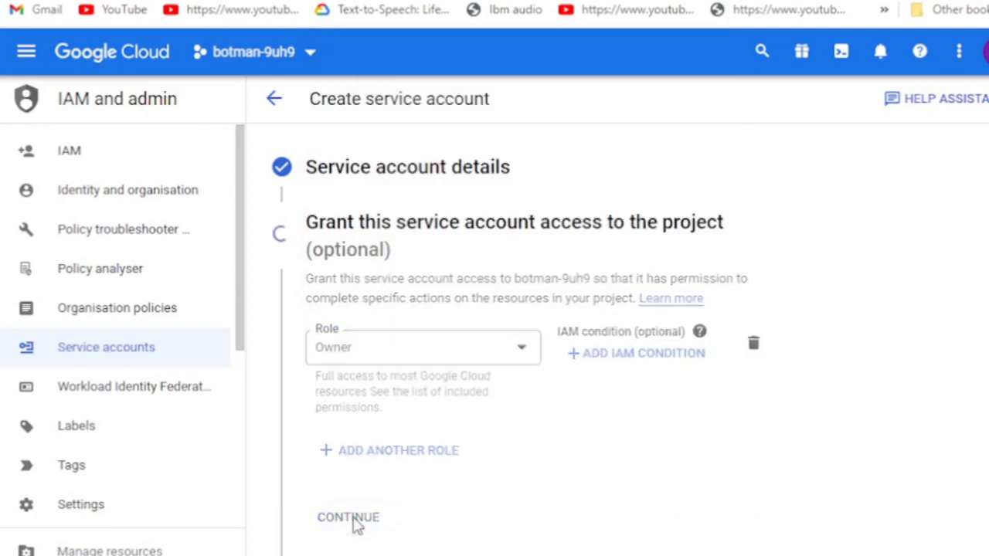
{"action": "left_click", "coordinate": [347, 517]}
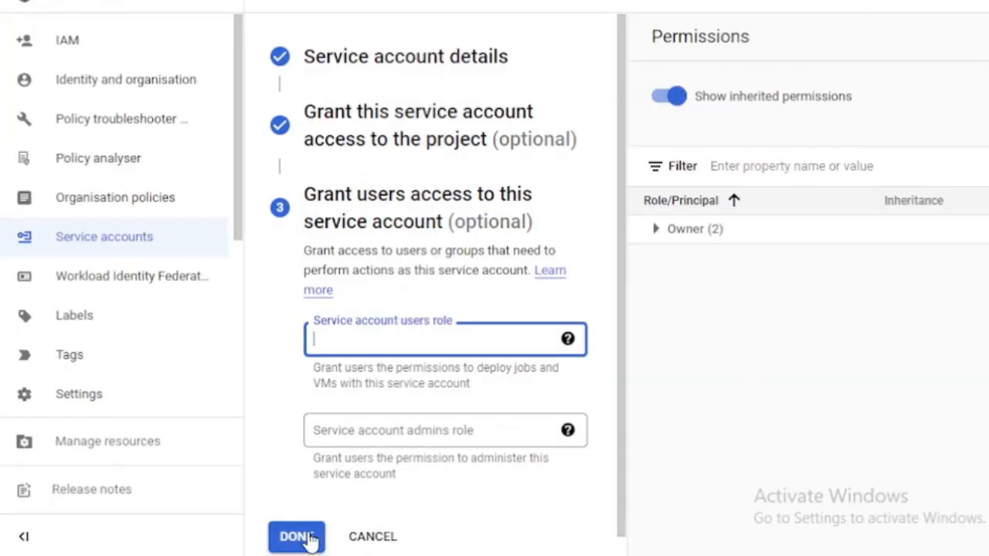
{"action": "left_click", "coordinate": [296, 536]}
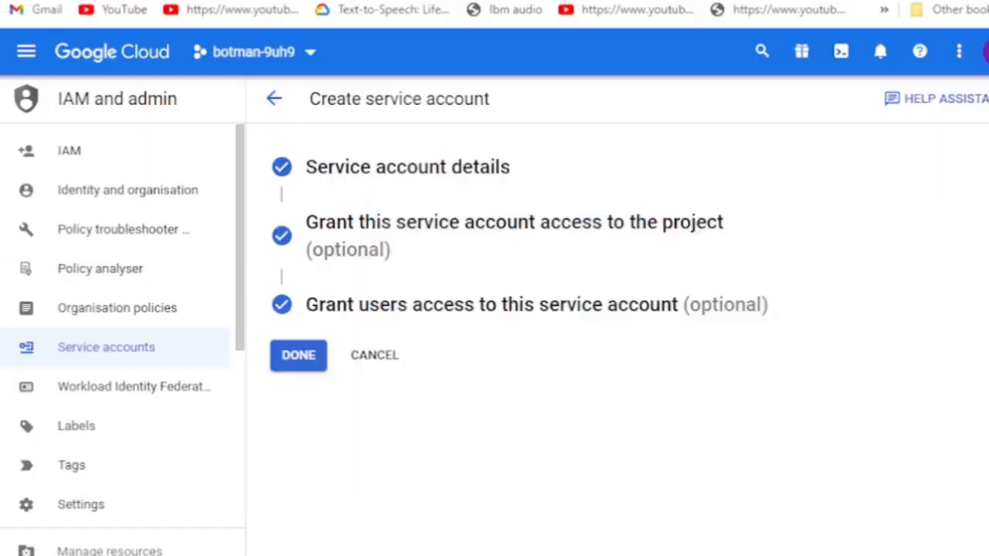
Step: Download a JSON private key for the Makers account, then go to kommunicate.io
{"action": "left_click", "coordinate": [298, 356]}
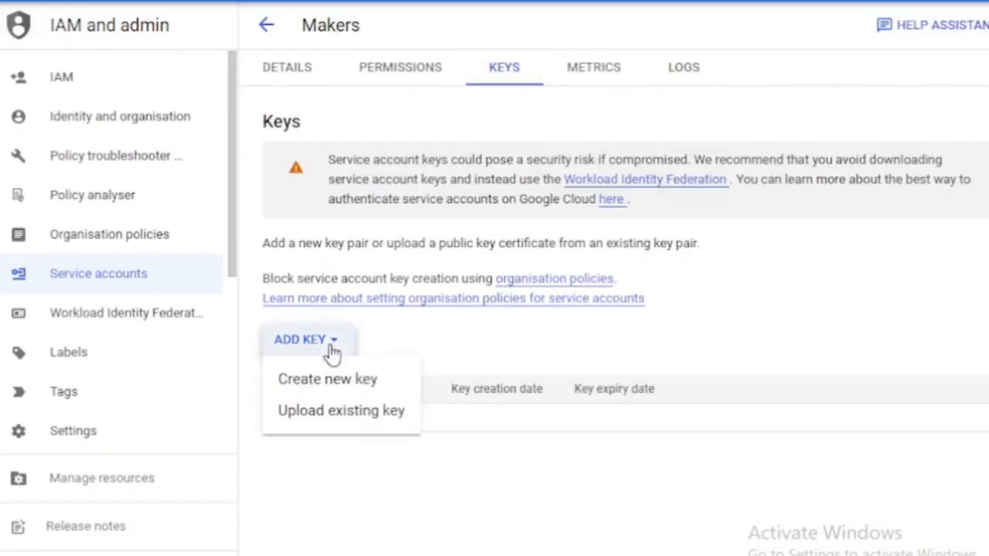
{"action": "left_click", "coordinate": [327, 379]}
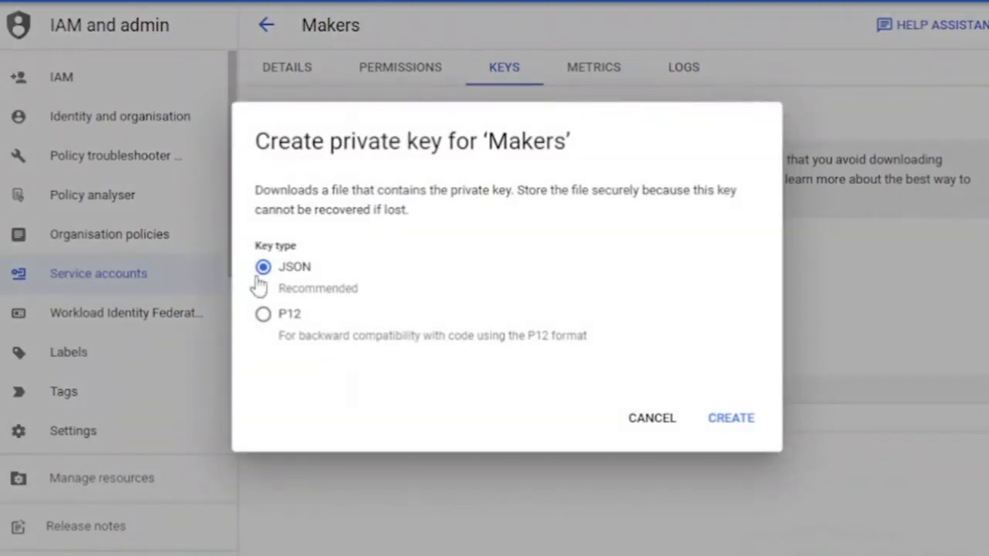
{"action": "left_click", "coordinate": [730, 418]}
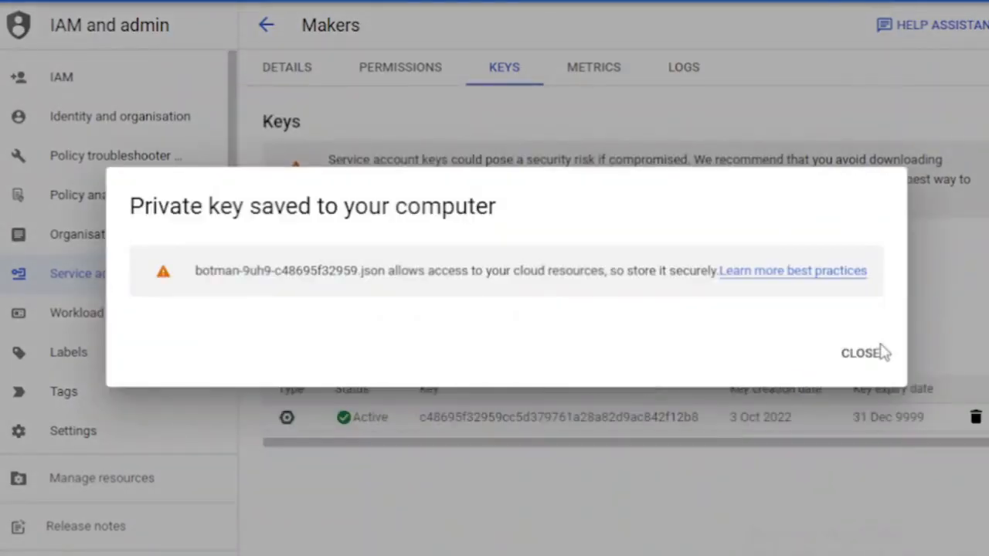
{"action": "mouse_move", "coordinate": [827, 359]}
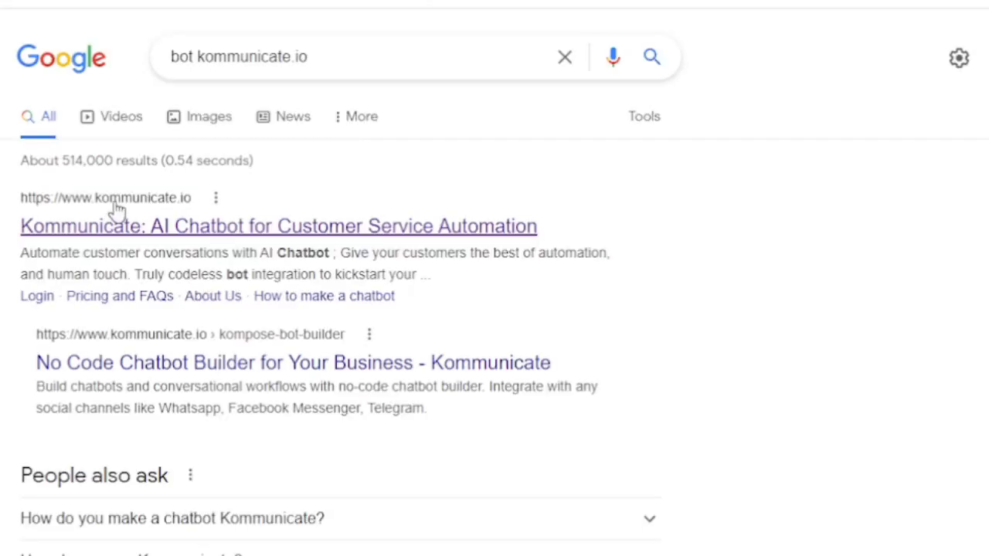
{"action": "mouse_move", "coordinate": [148, 236]}
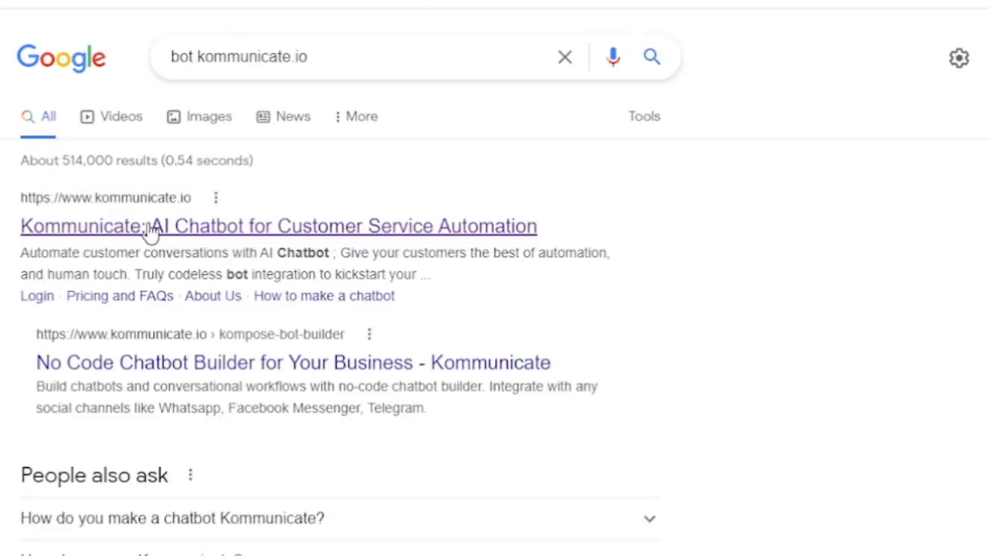
{"action": "left_click", "coordinate": [278, 226]}
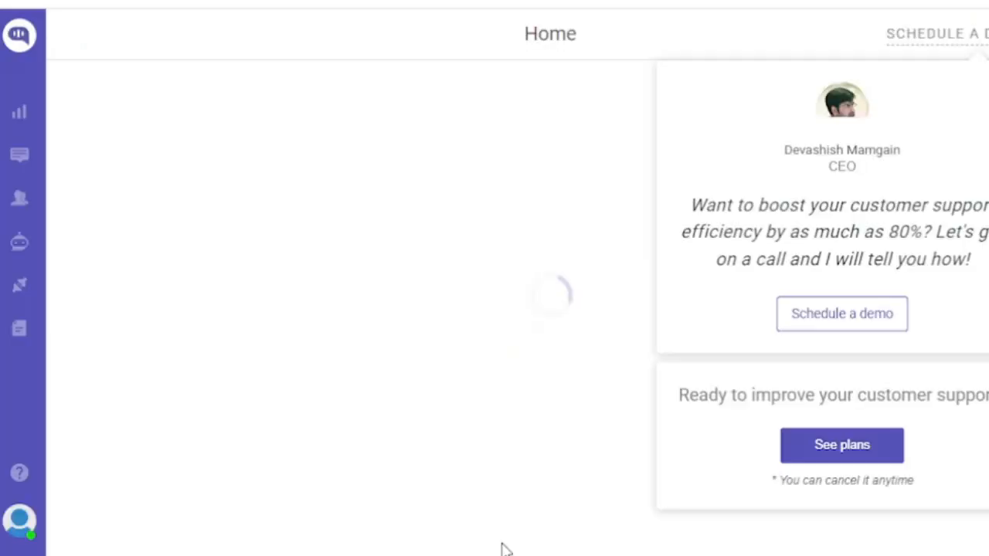
Step: Integrate a Dialogflow ES bot in Kommunicate using the uploaded botman-9uh9 JSON key
{"action": "left_click", "coordinate": [19, 242]}
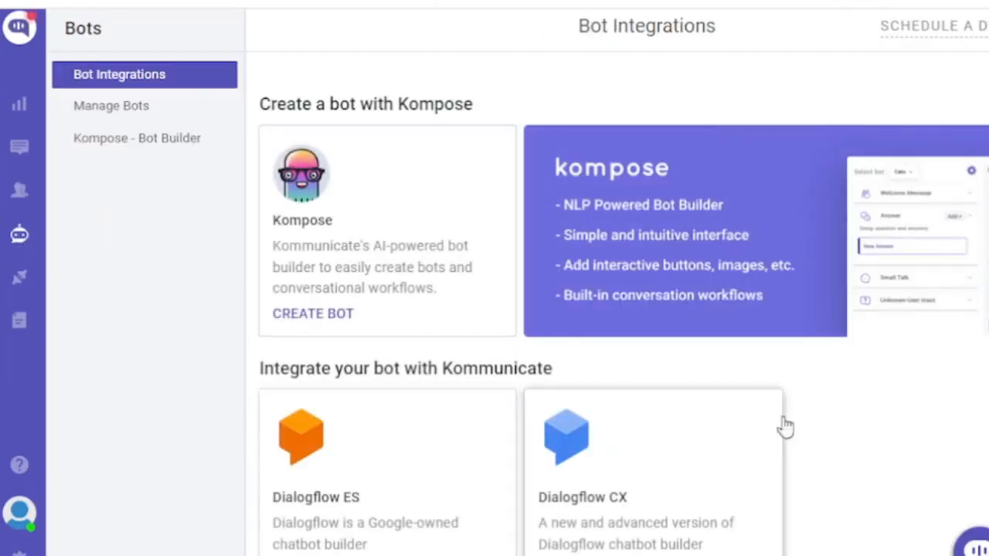
{"action": "left_click", "coordinate": [315, 497]}
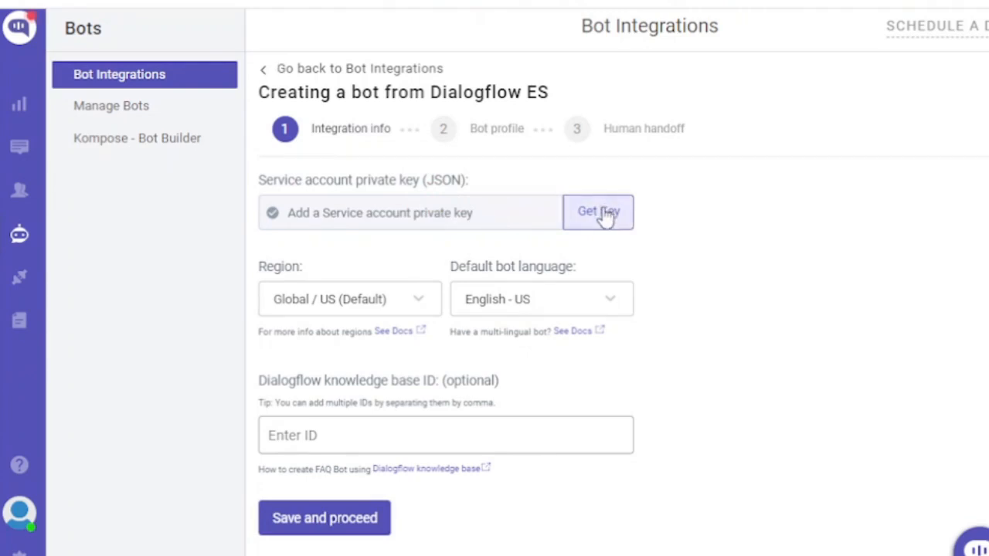
{"action": "left_click", "coordinate": [598, 211]}
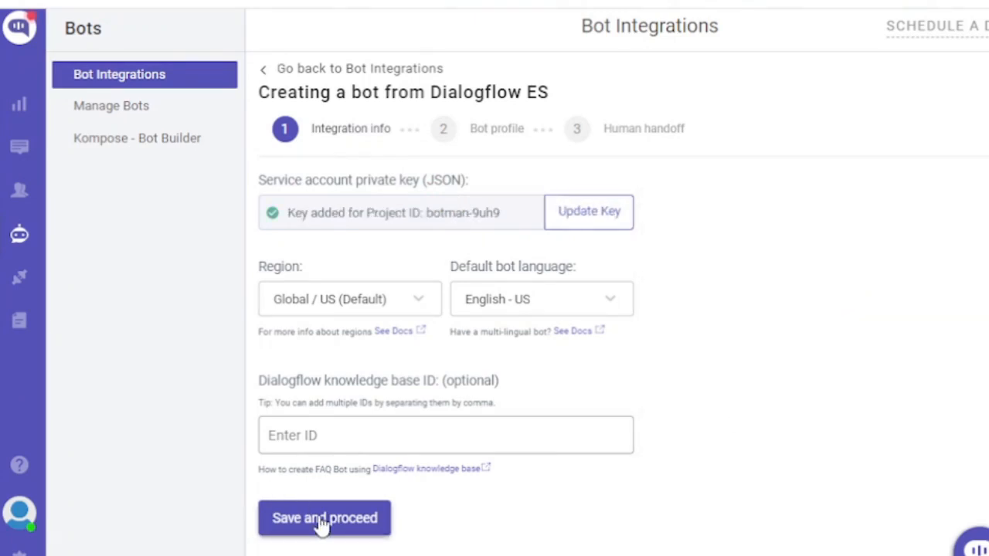
{"action": "left_click", "coordinate": [323, 518]}
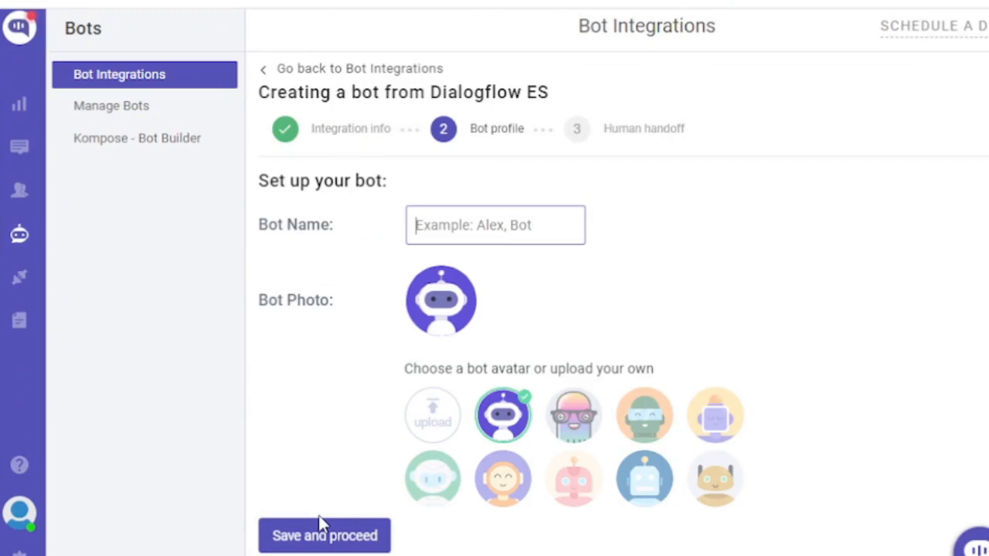
Step: Name the bot 'myBot', disable handoff, and try out its demo chat
{"action": "type", "text": "myBot"}
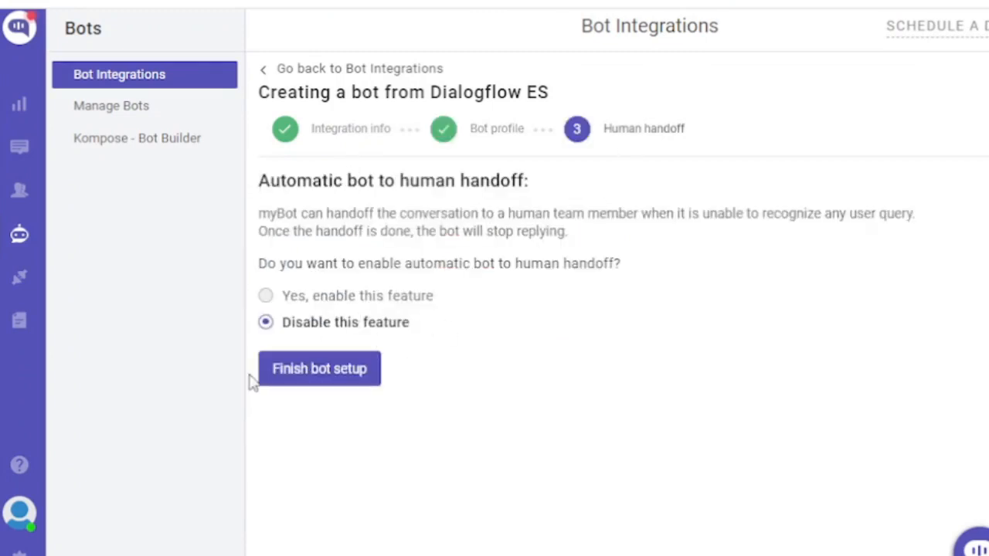
{"action": "left_click", "coordinate": [318, 369]}
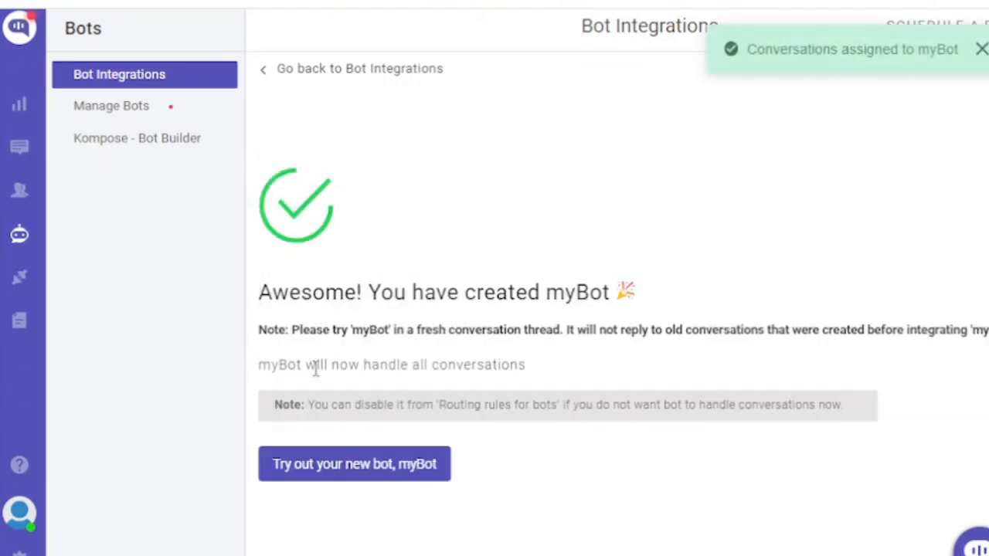
{"action": "left_click", "coordinate": [354, 464]}
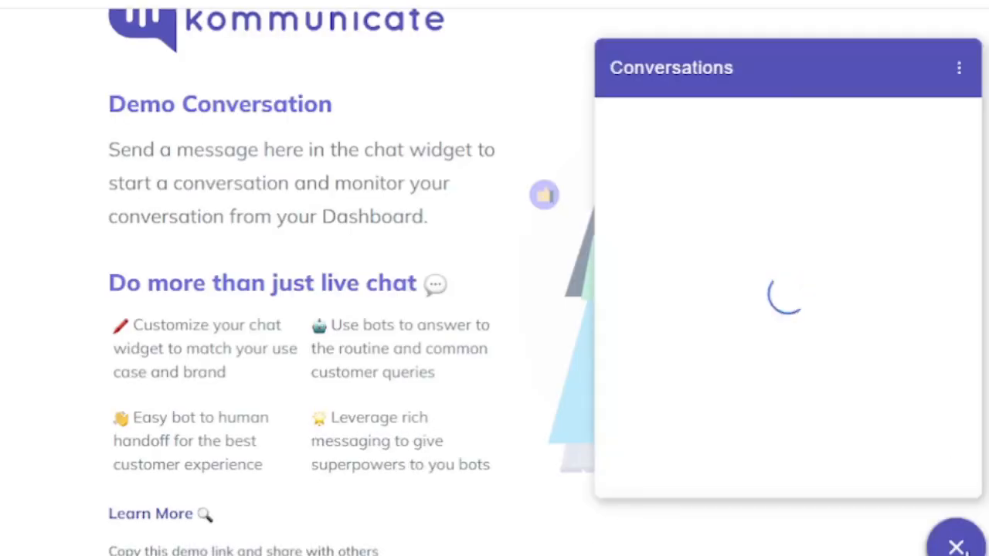
Step: Open the chat widget installation instructions from the Kommunicate Home checklist
{"action": "type", "text": "can"}
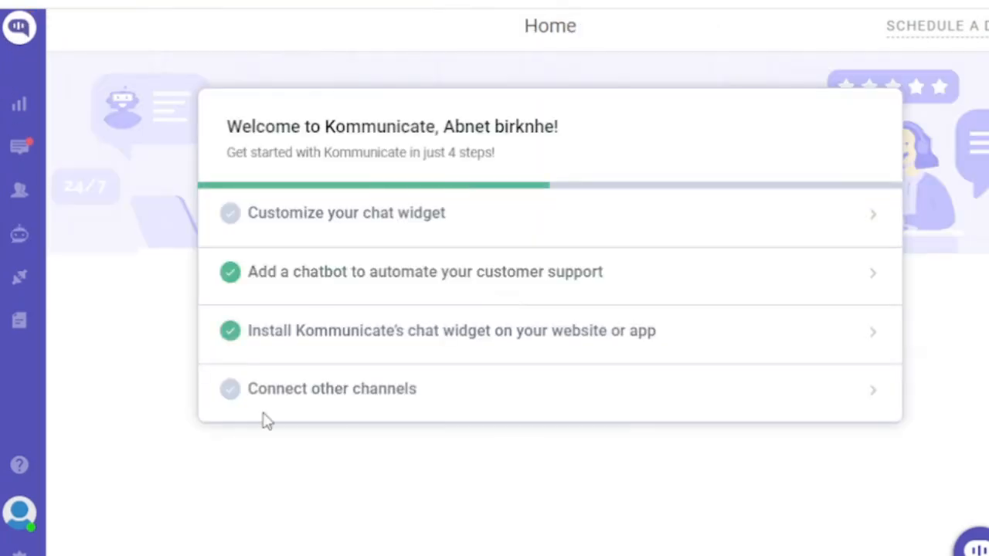
{"action": "mouse_move", "coordinate": [316, 351]}
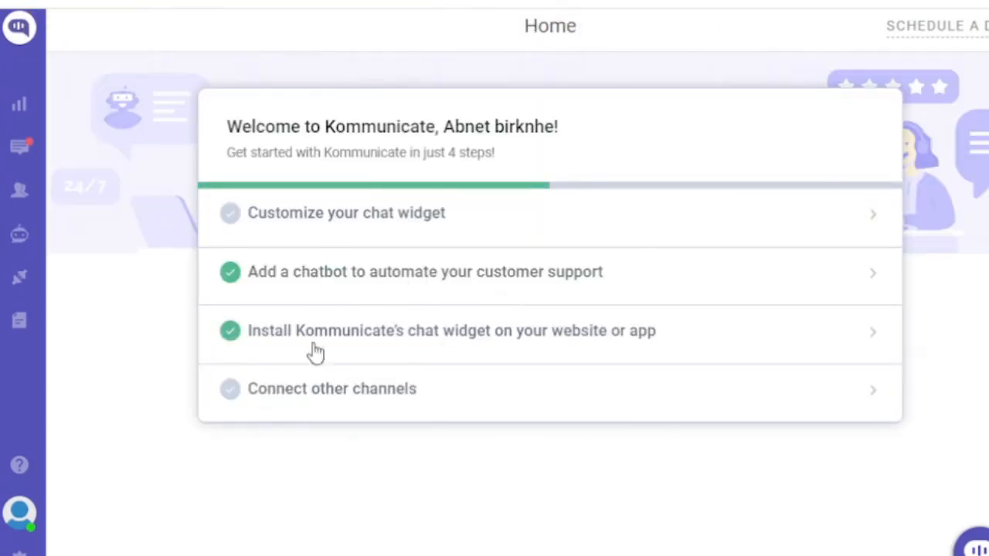
{"action": "left_click", "coordinate": [451, 331]}
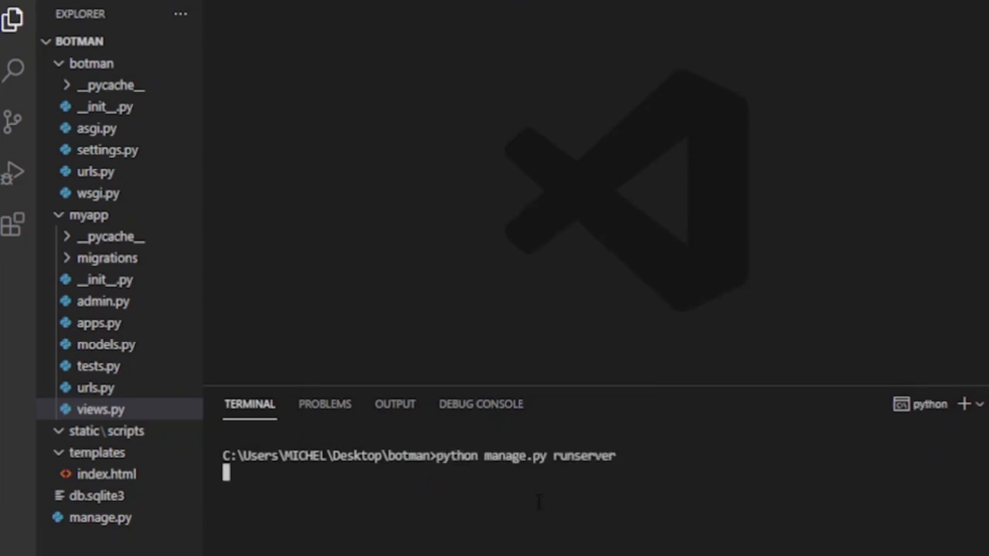
Step: Start the Django development server with python manage.py runserver
{"action": "key", "text": "Return"}
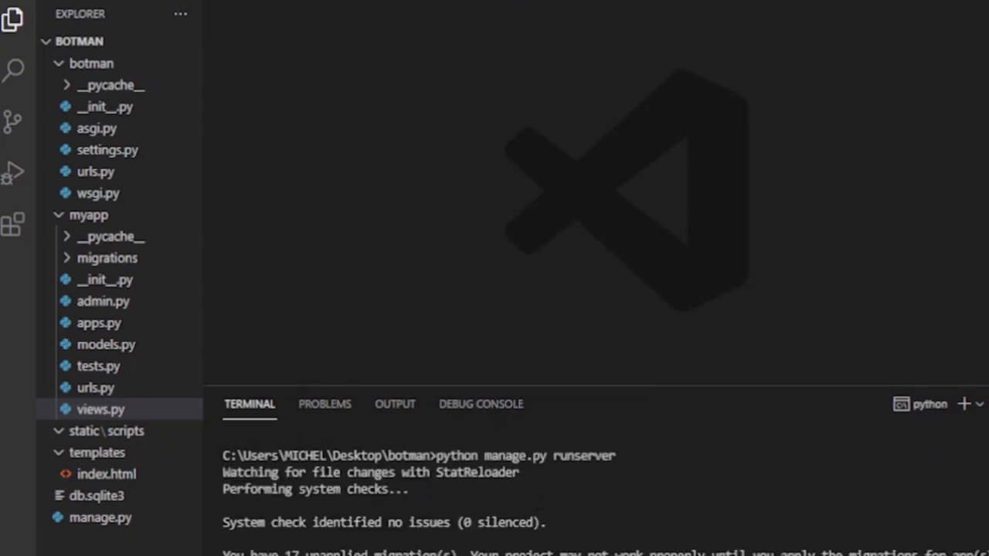
{"action": "mouse_move", "coordinate": [112, 424]}
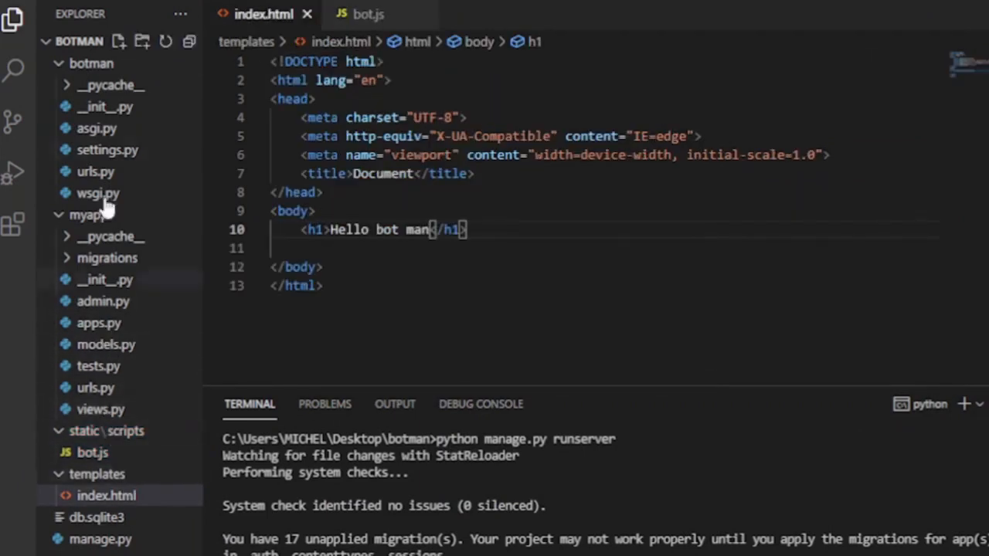
Step: Check settings.py, then add {% load static %} and a <script></script> tag to index.html
{"action": "left_click", "coordinate": [108, 150]}
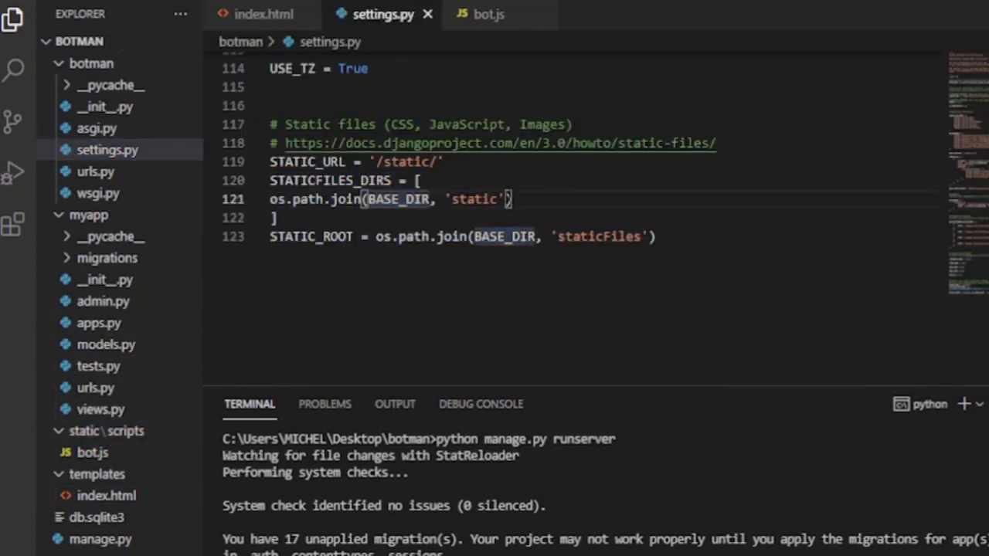
{"action": "left_click", "coordinate": [264, 14]}
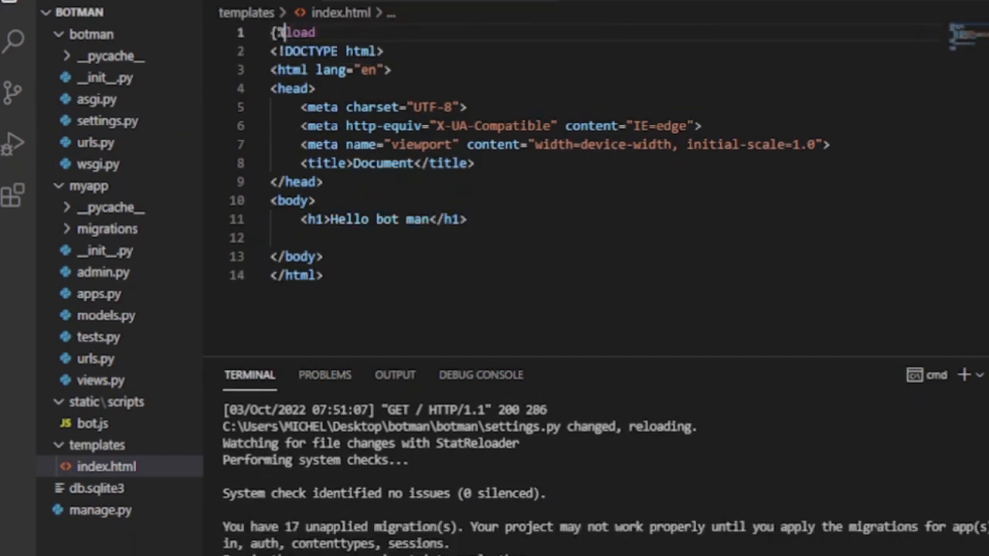
{"action": "type", "text": "static %}"}
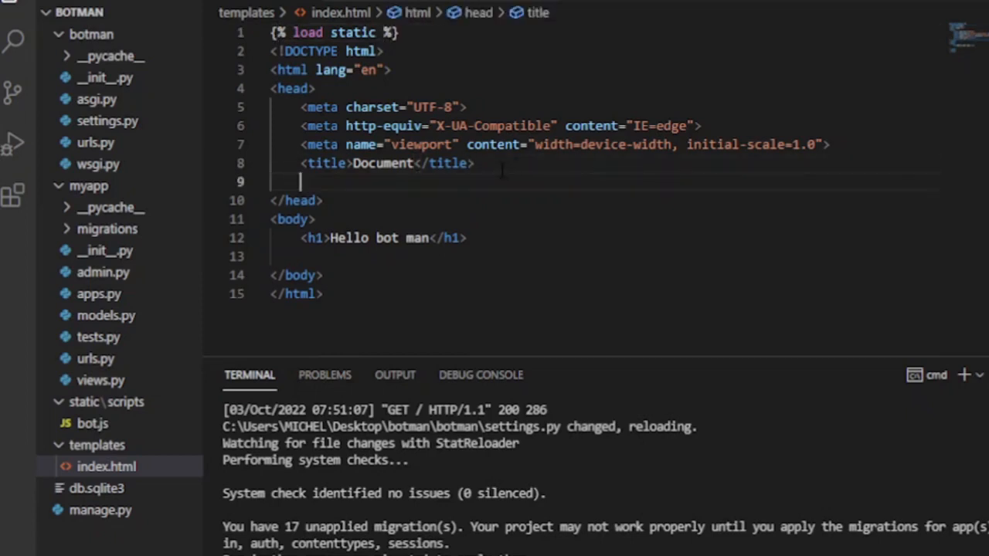
{"action": "type", "text": "<script></script>"}
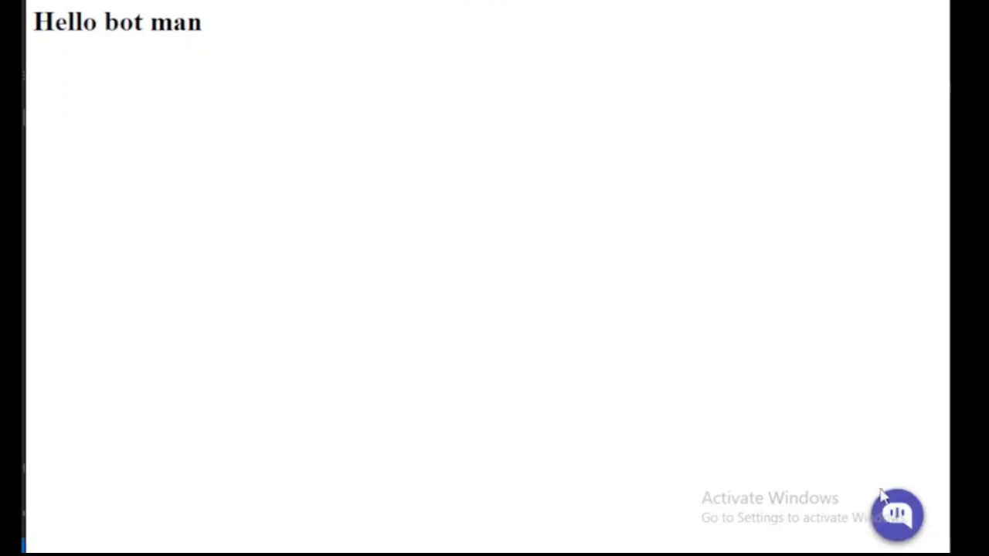
Step: Open the site's chat widget and ask the bot 'can you accept order'
{"action": "left_click", "coordinate": [896, 516]}
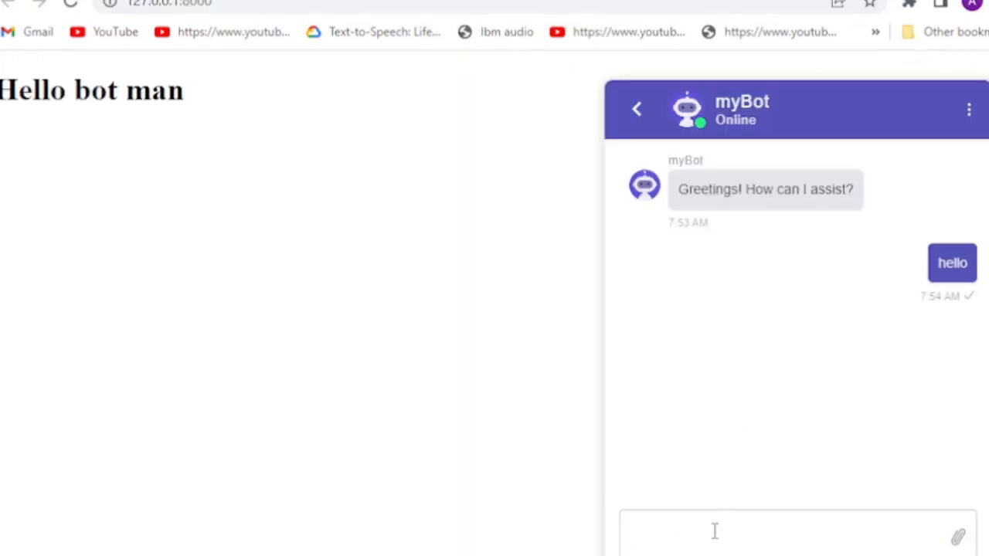
{"action": "type", "text": "can you accept"}
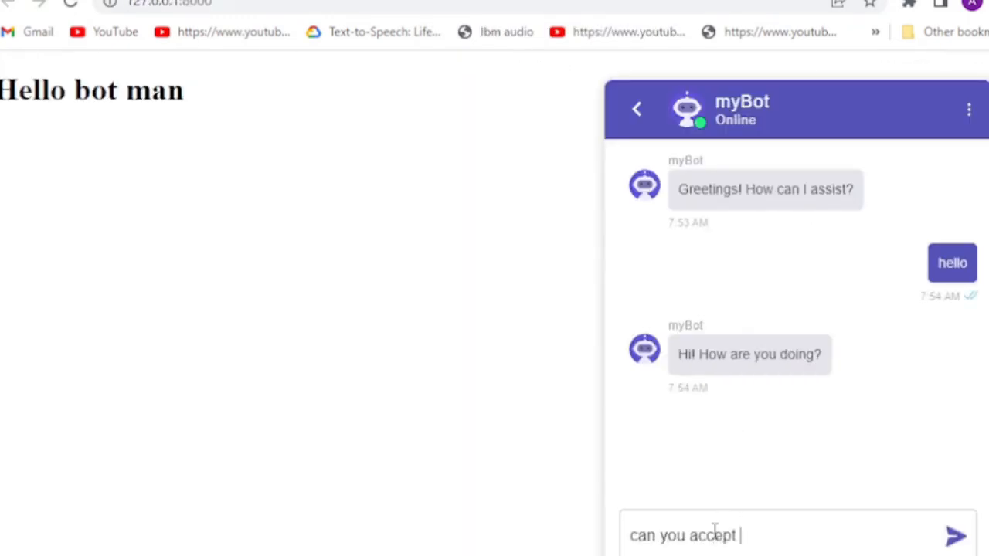
{"action": "left_click", "coordinate": [955, 536]}
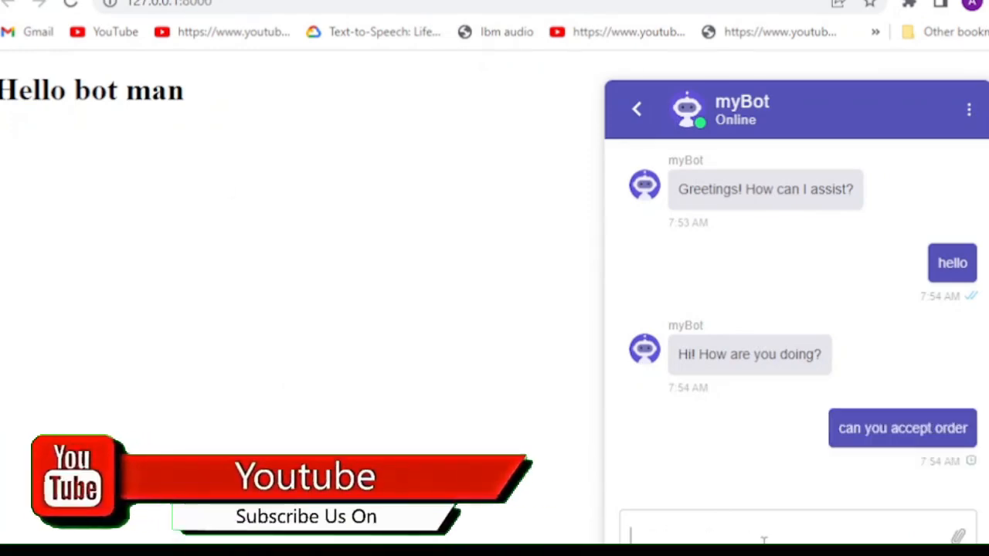